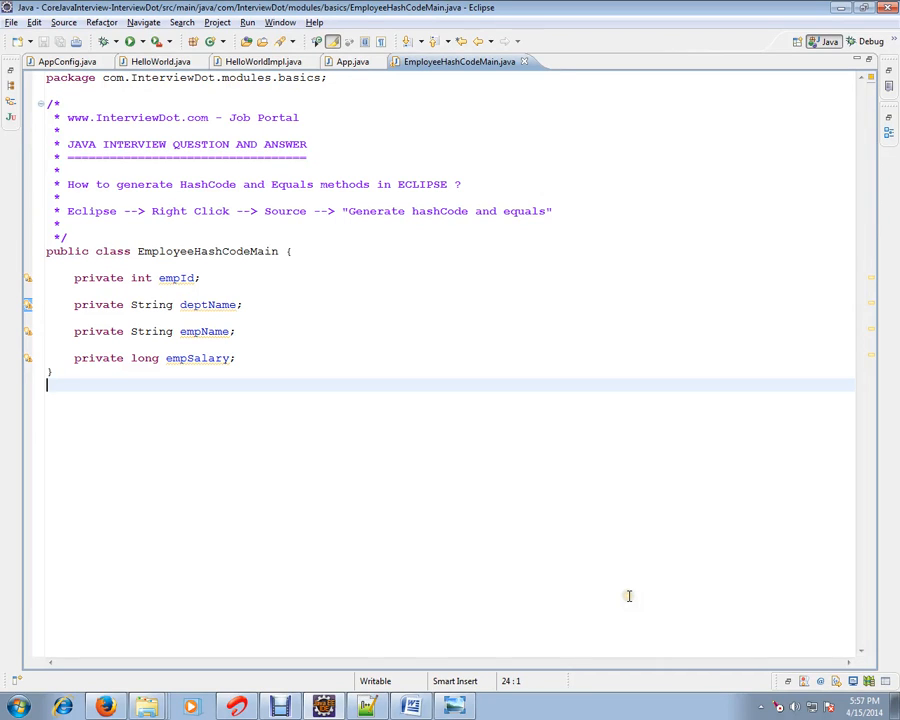
mouse_move(320, 148)
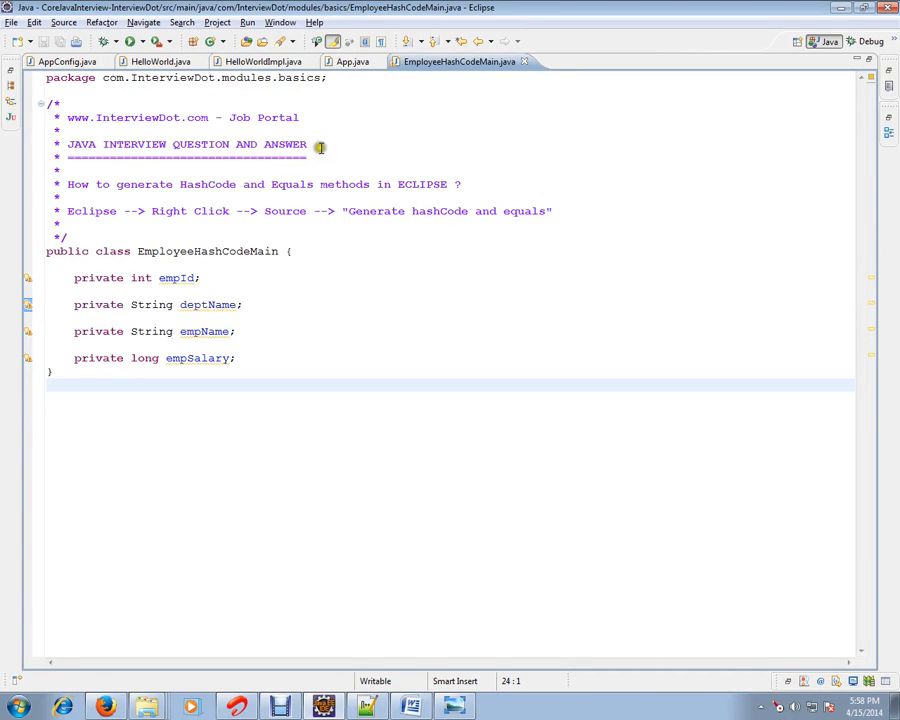
- Review the EmployeeHashCodeMain class and place the caret after the empSalary field
double_click(136, 116)
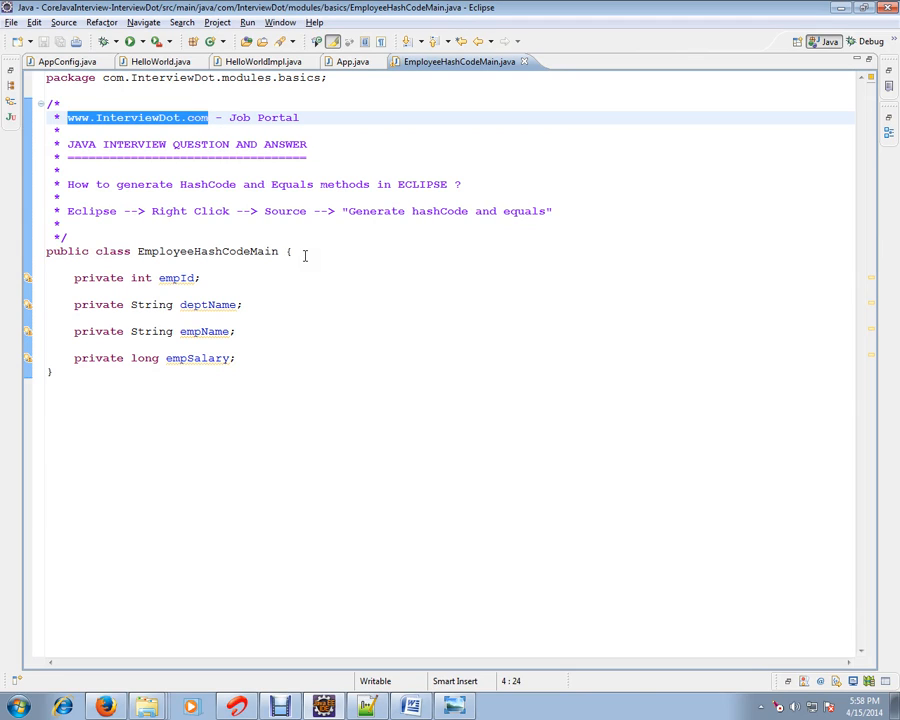
mouse_move(198, 252)
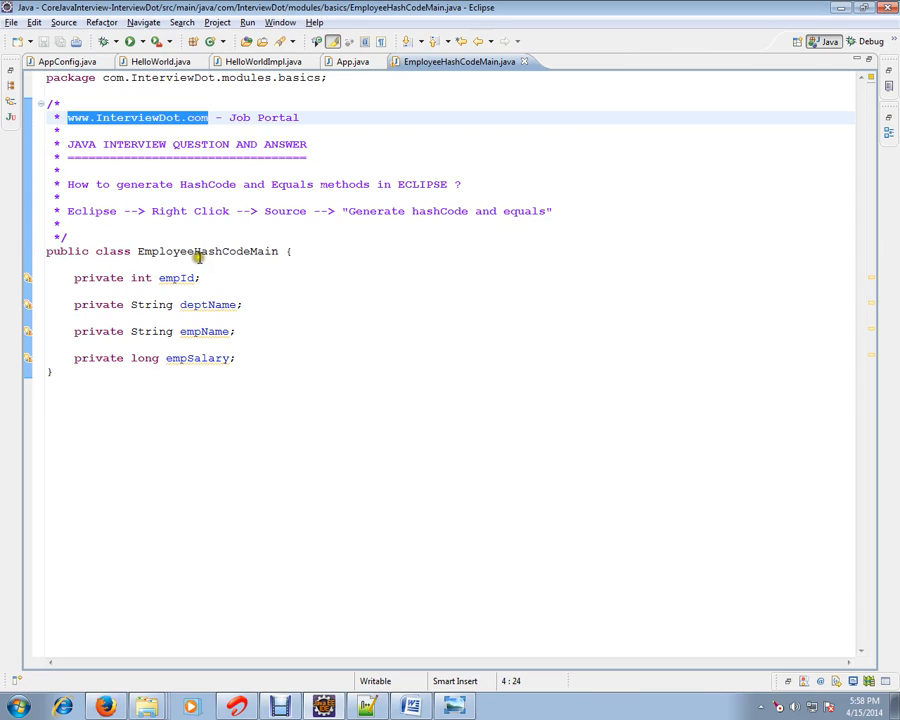
left_click(228, 252)
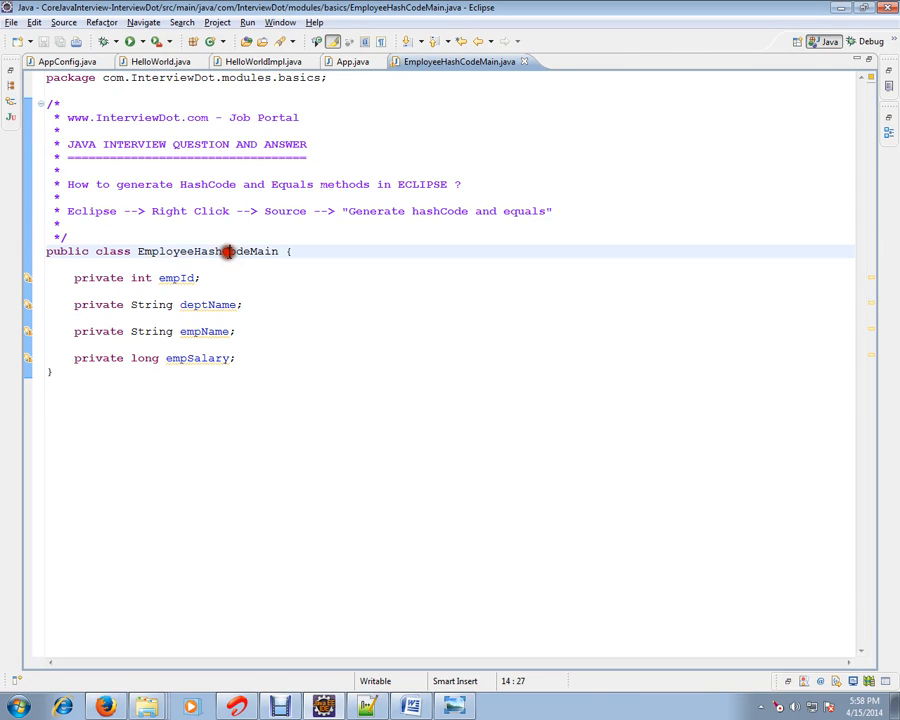
double_click(208, 252)
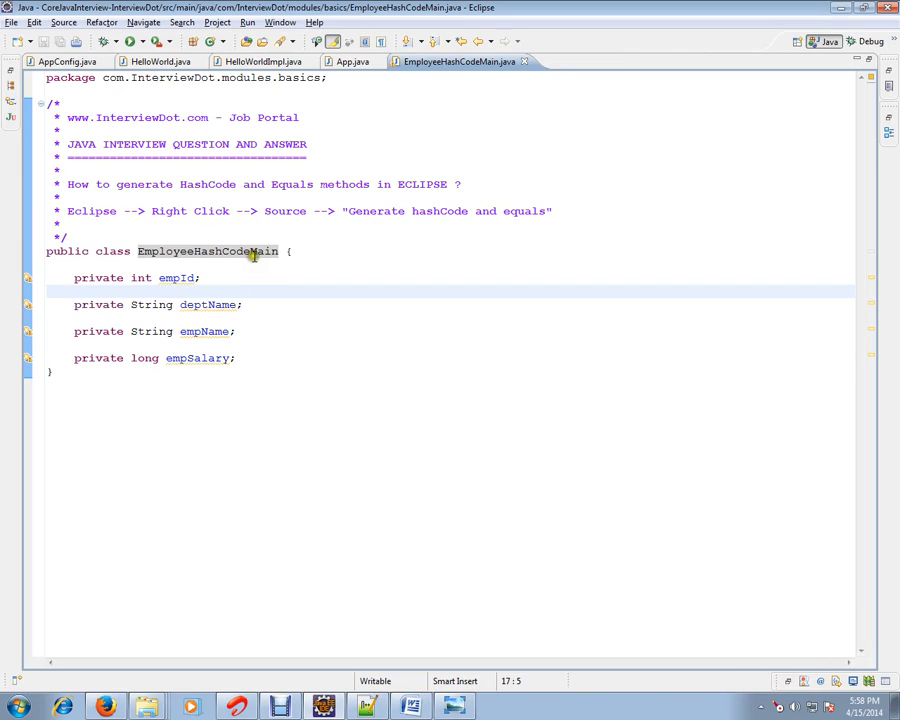
double_click(208, 252)
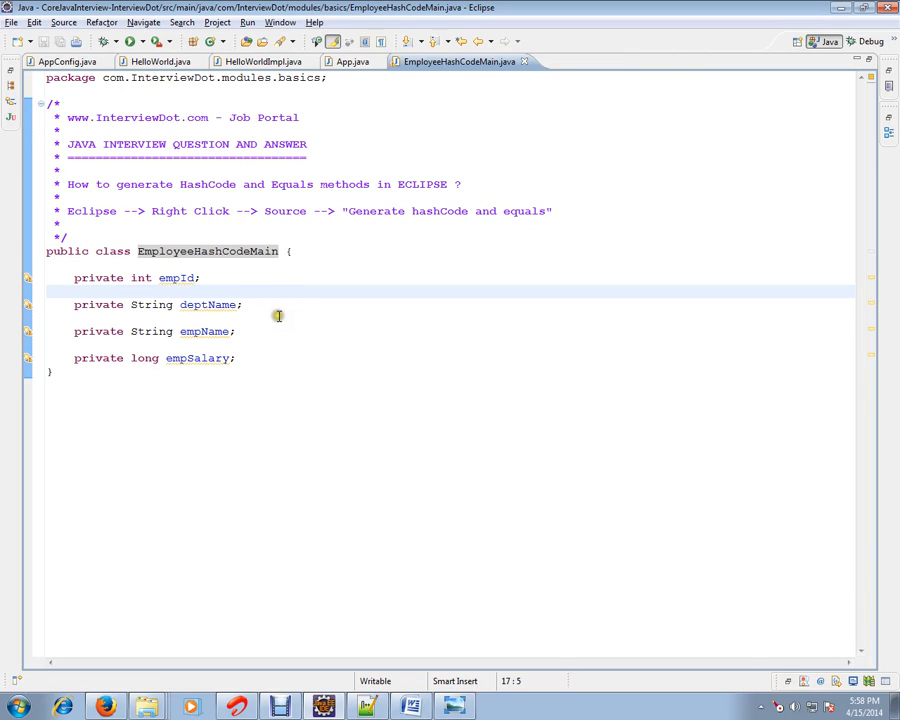
left_click(244, 358)
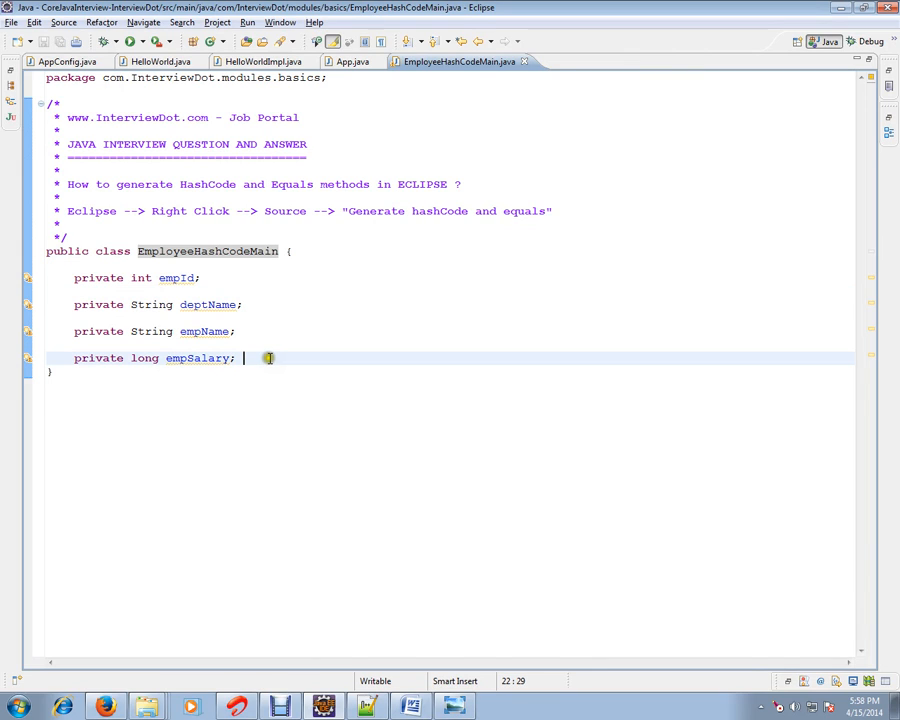
mouse_move(268, 358)
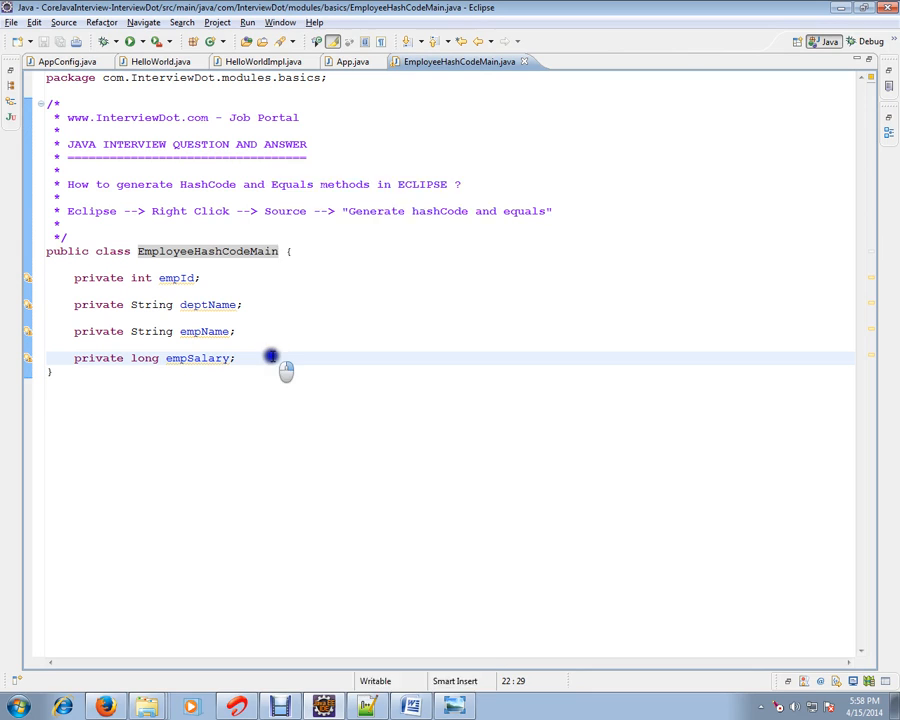
- Choose Source > Generate hashCode() and equals() from the editor's context actions
right_click(272, 356)
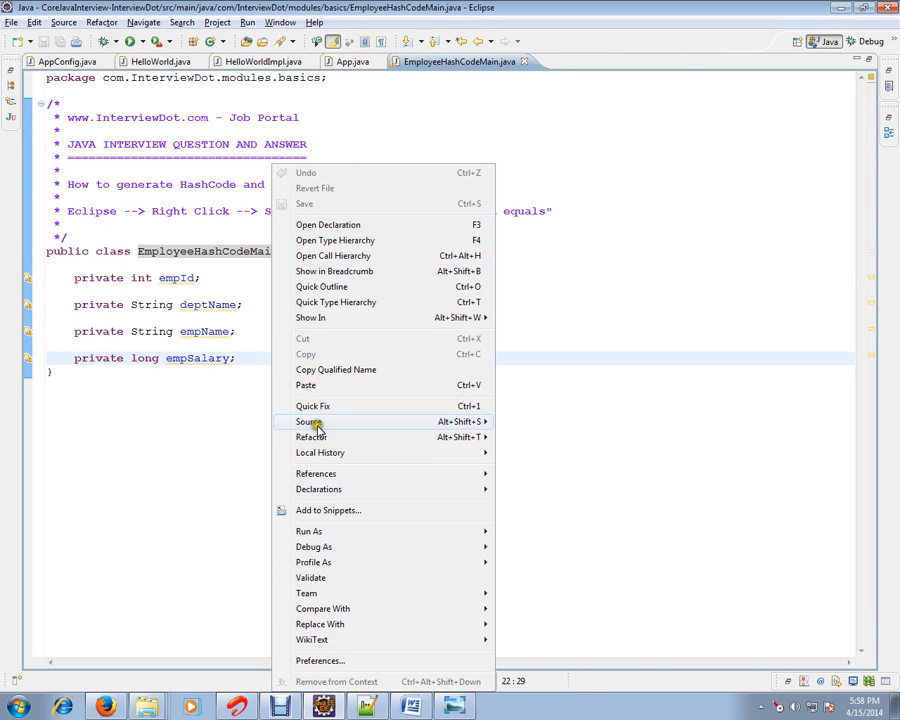
left_click(308, 420)
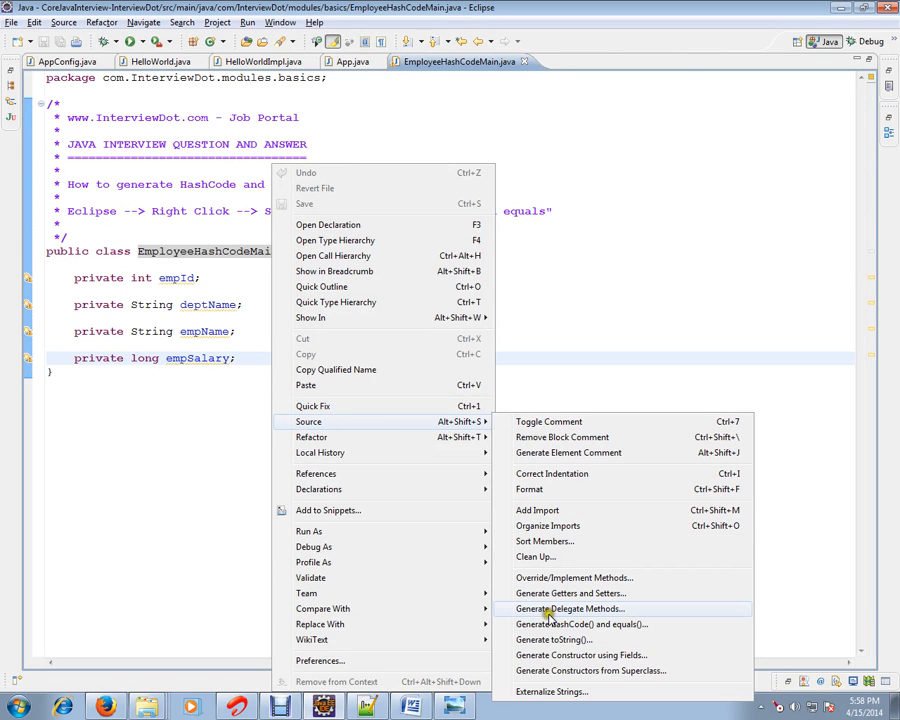
mouse_move(580, 624)
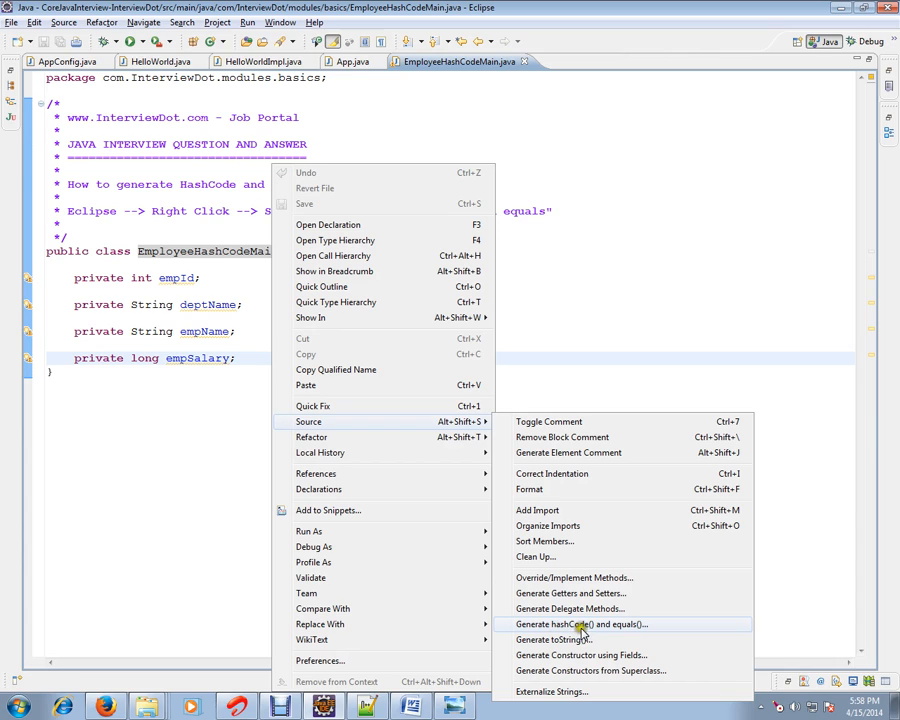
left_click(580, 624)
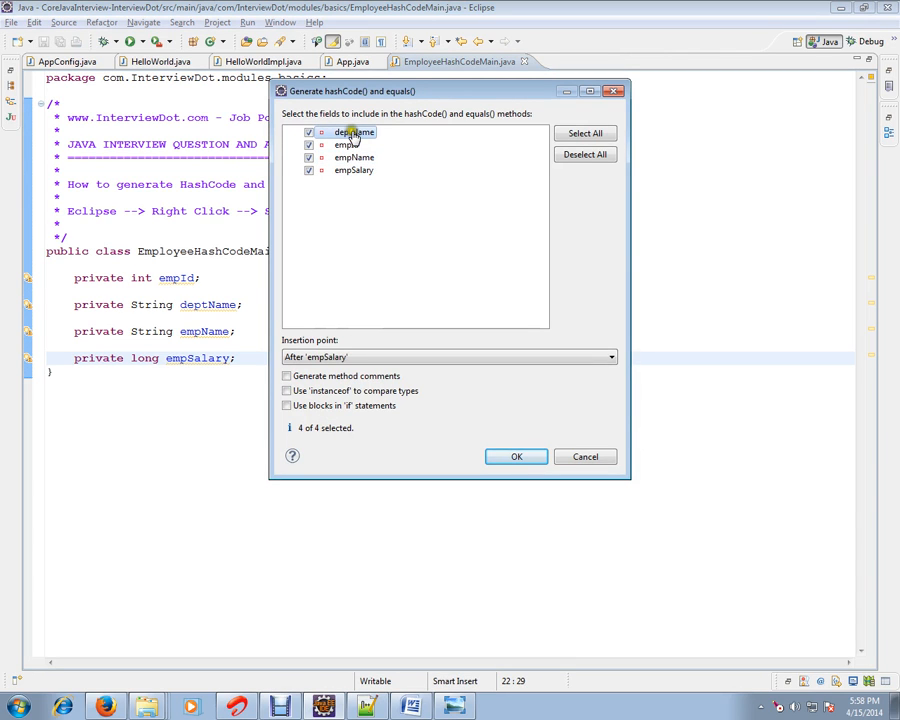
- Deselect all fields, keep only empId, and confirm generating hashCode() and equals()
left_click(584, 154)
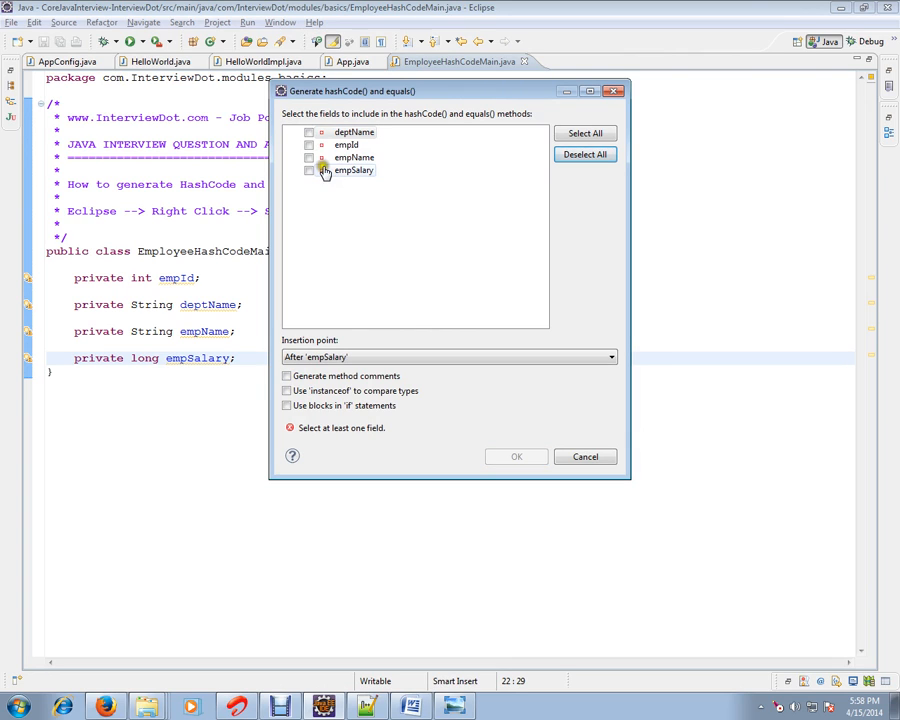
left_click(308, 144)
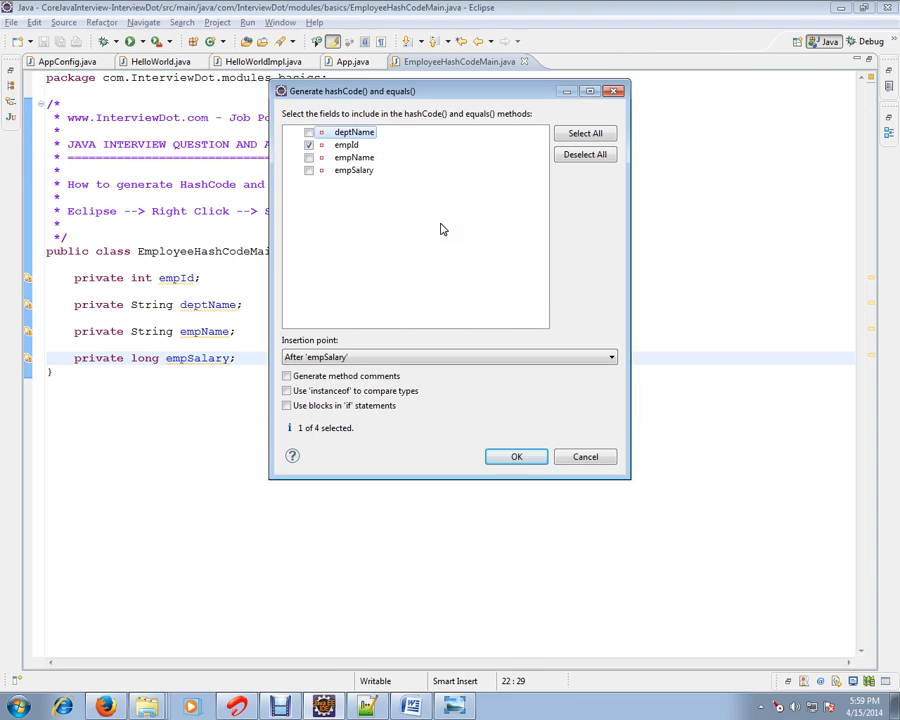
mouse_move(482, 234)
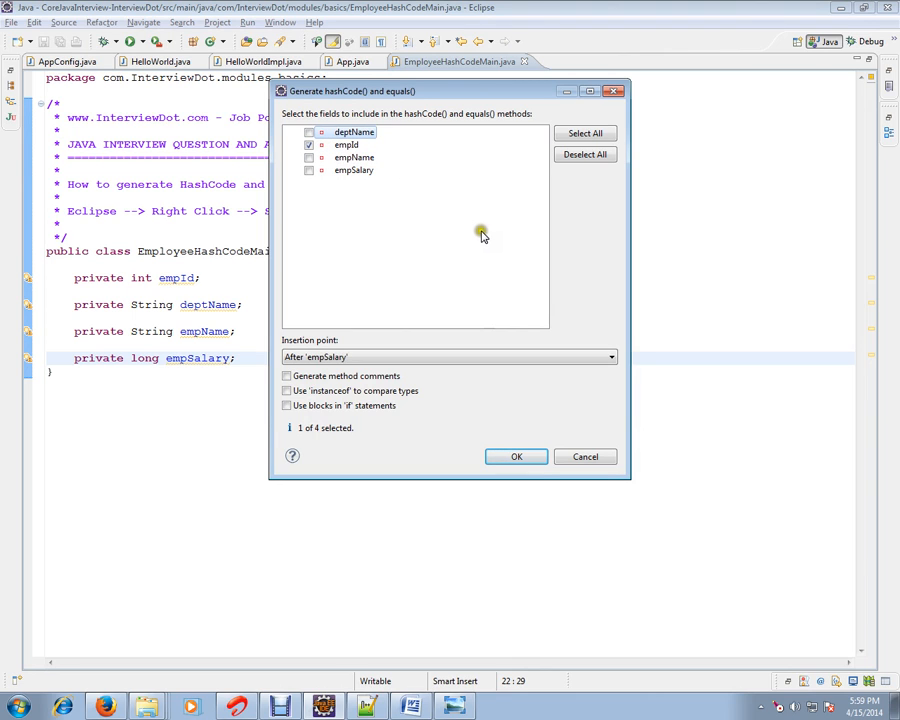
left_click(516, 456)
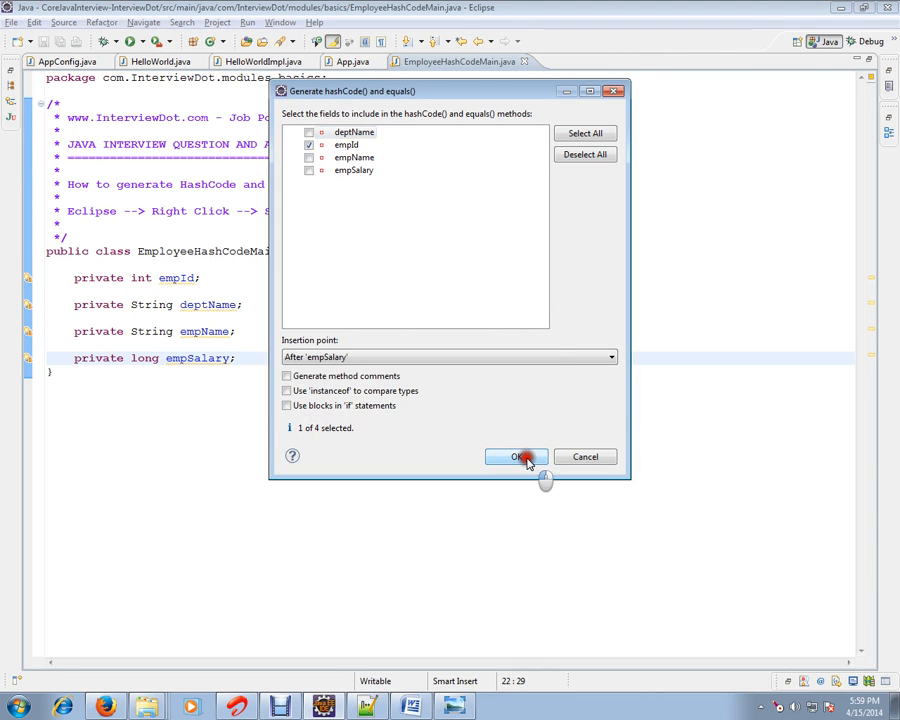
left_click(516, 456)
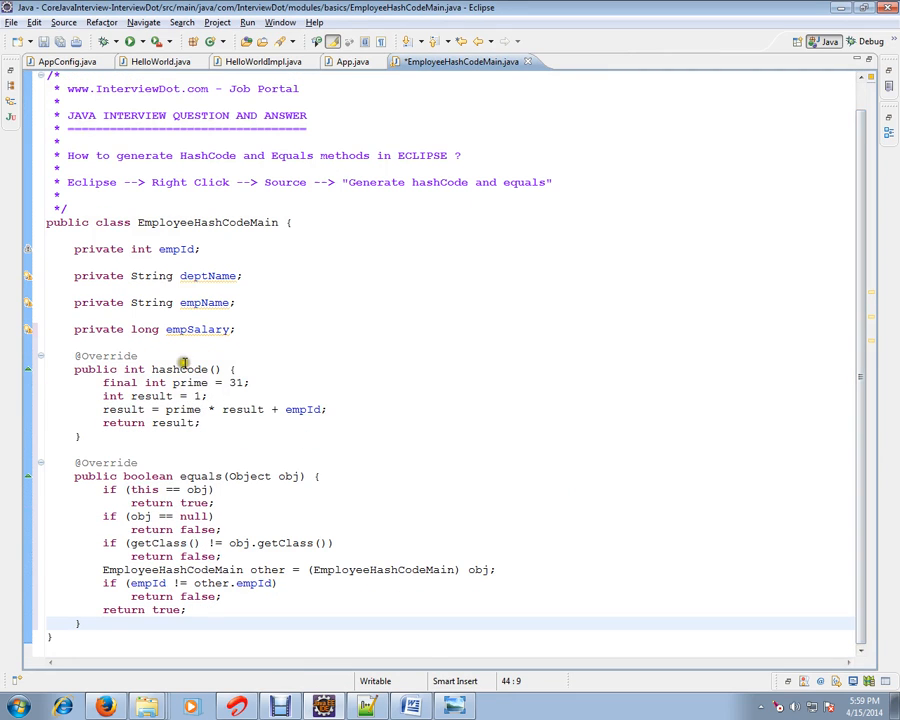
double_click(200, 476)
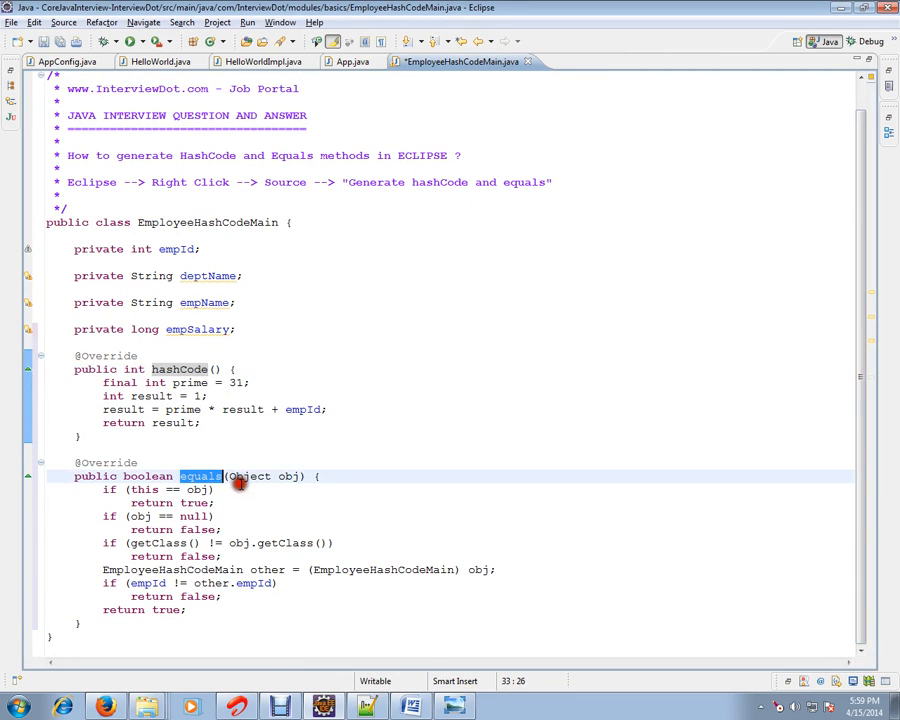
mouse_move(196, 368)
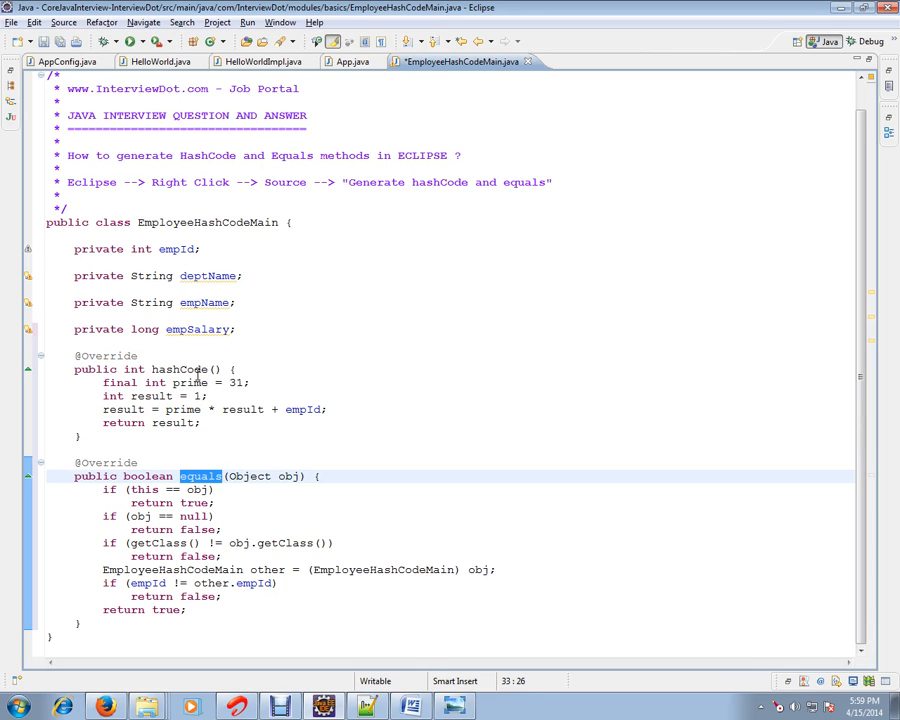
double_click(180, 368)
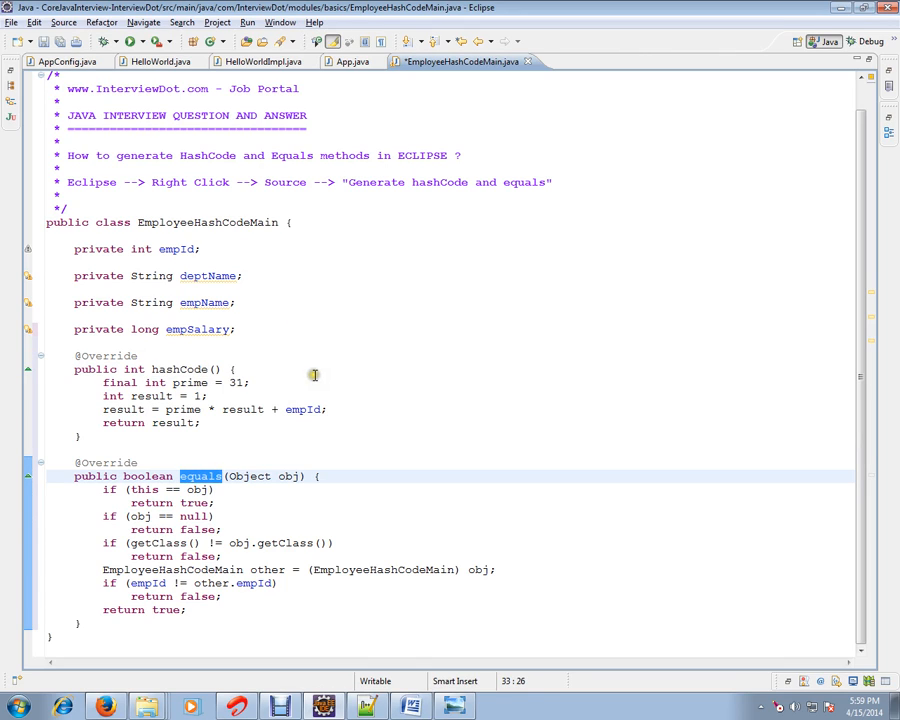
mouse_move(314, 376)
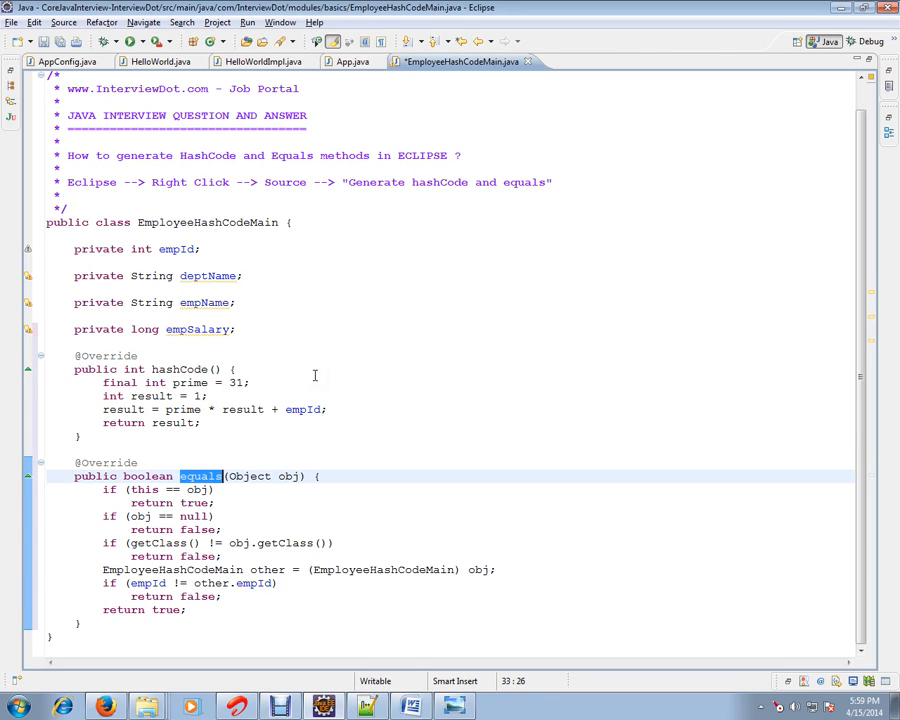